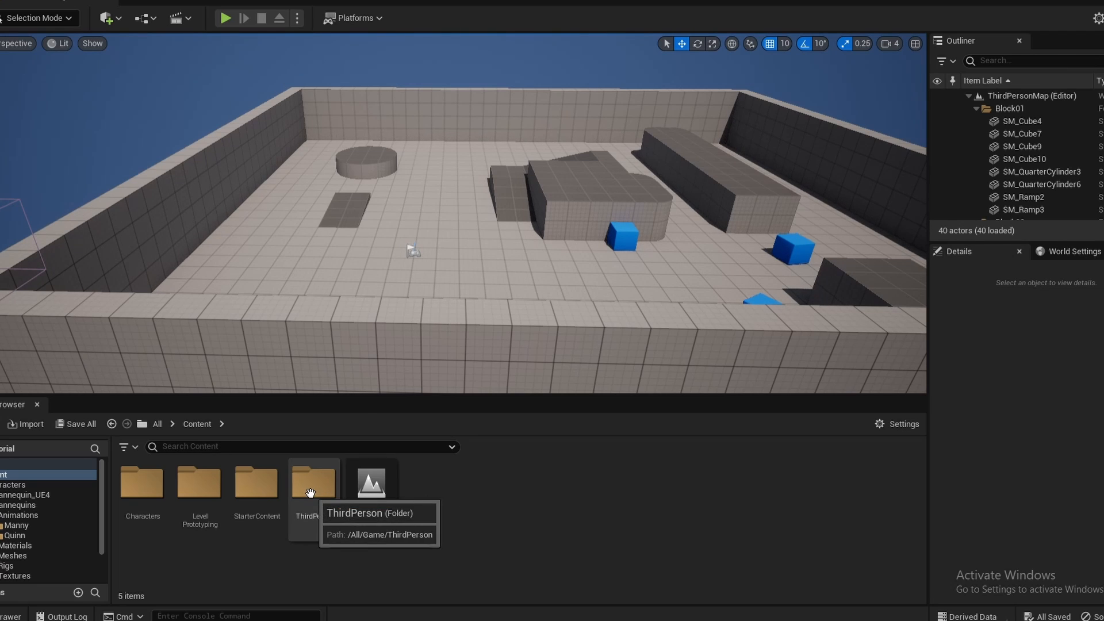
Open BP_ThirdPersonCharacter from the ThirdPerson Blueprints folder in the Blueprint Editor.
double_click(310, 482)
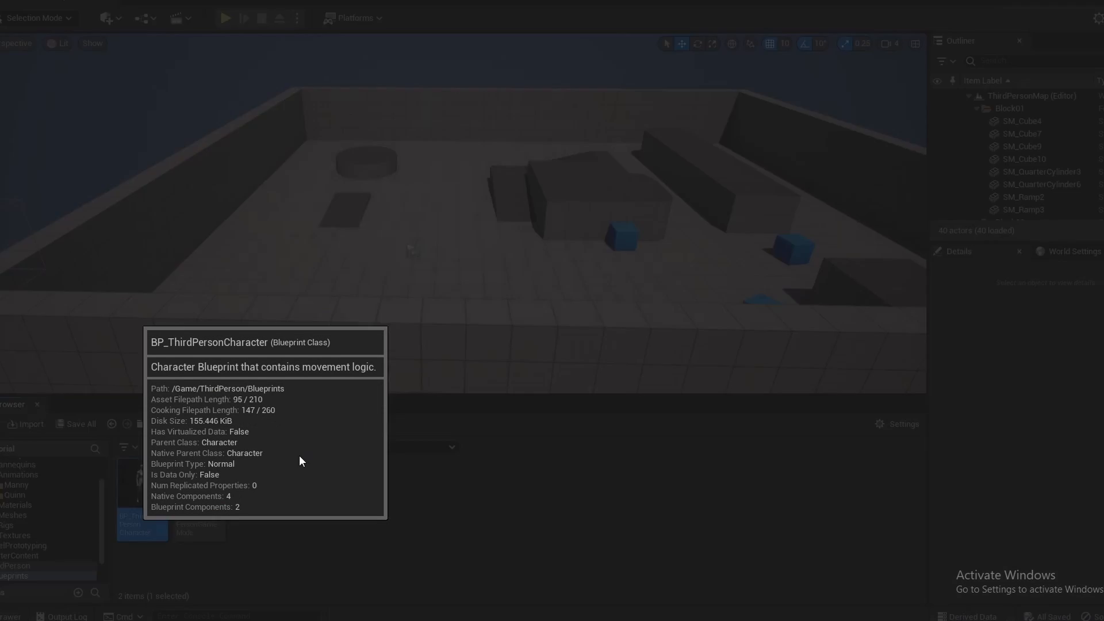
double_click(142, 525)
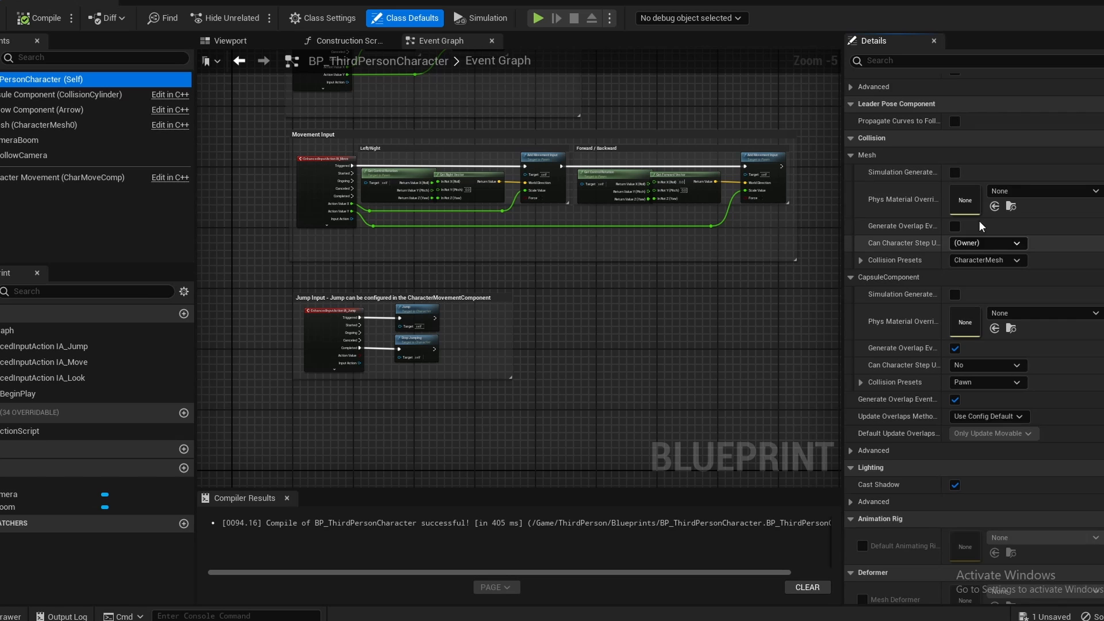
scroll(down, 3)
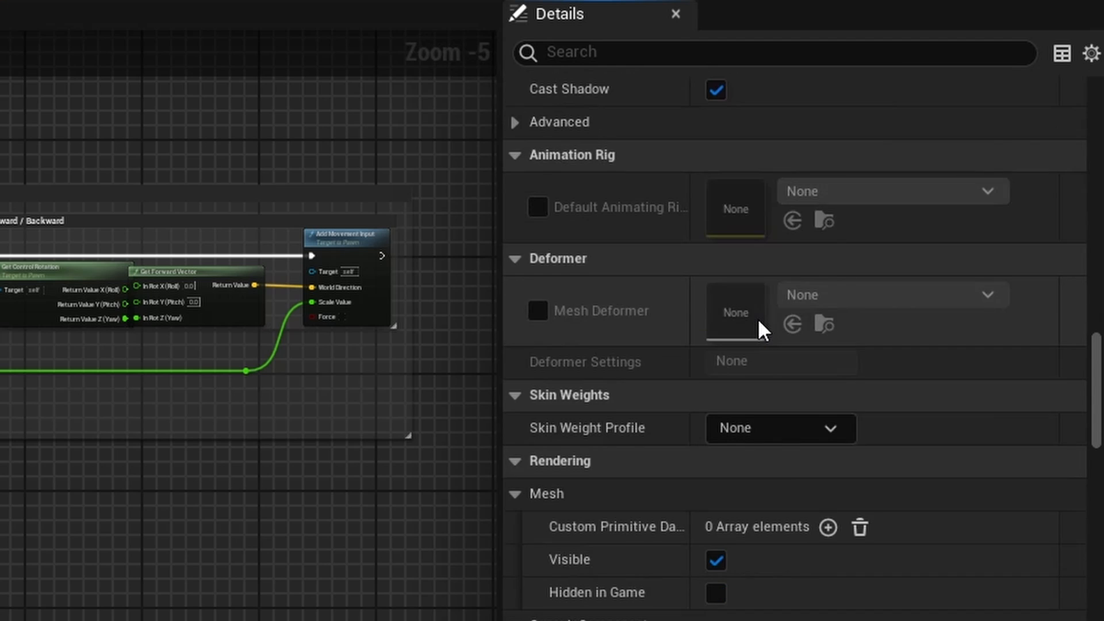
scroll(down, 3)
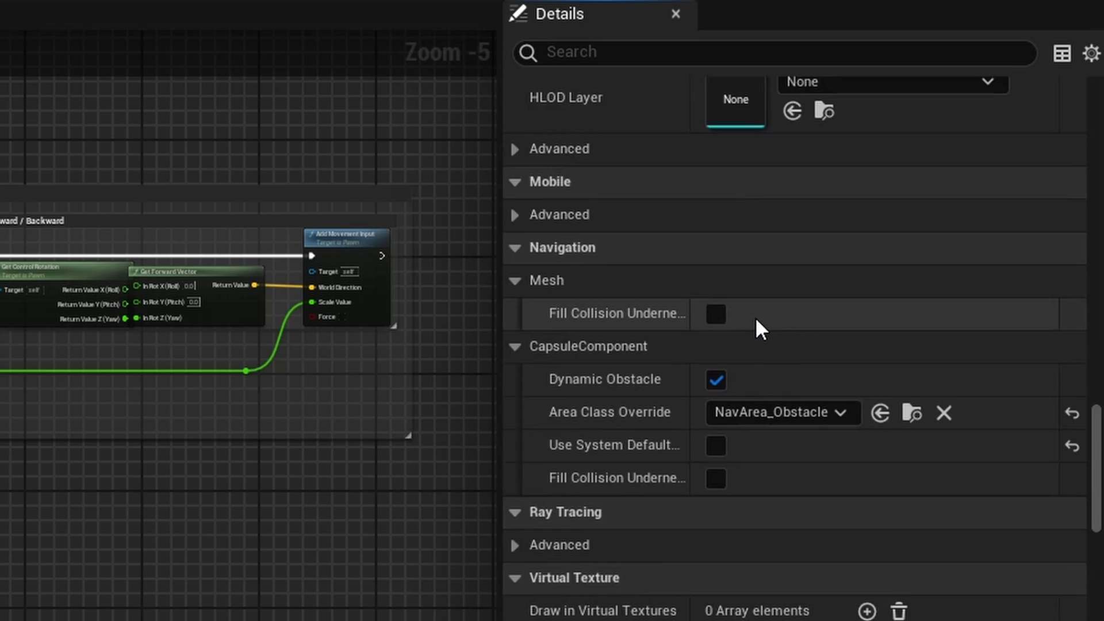
scroll(down, 3)
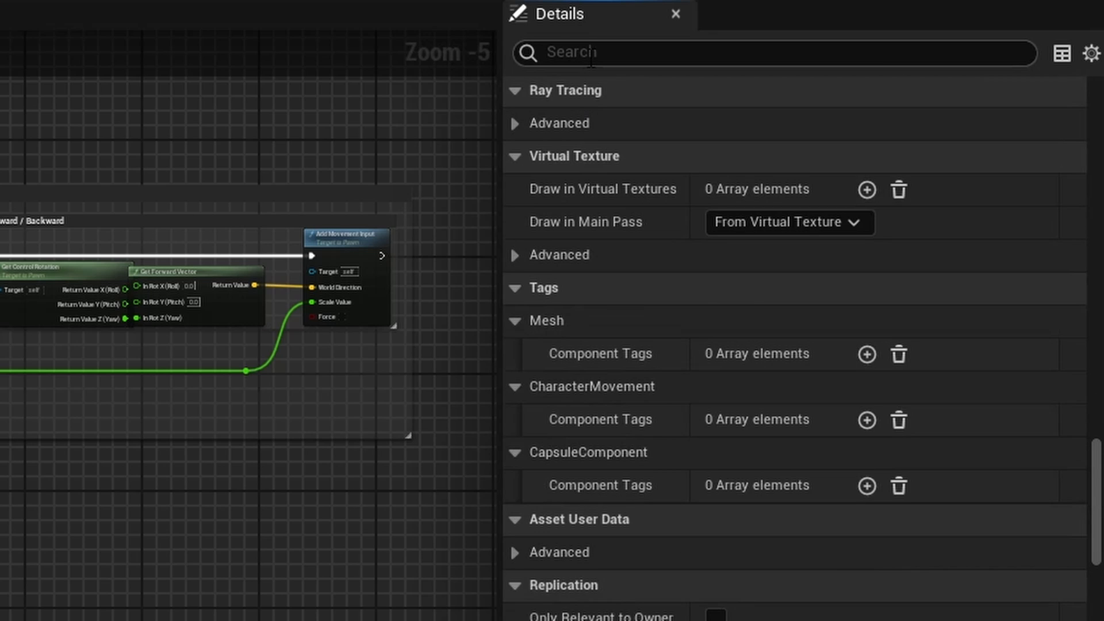
Filter the Details panel to 'jump' and set Jump Max Hold Time to 0.3.
text(jump max)
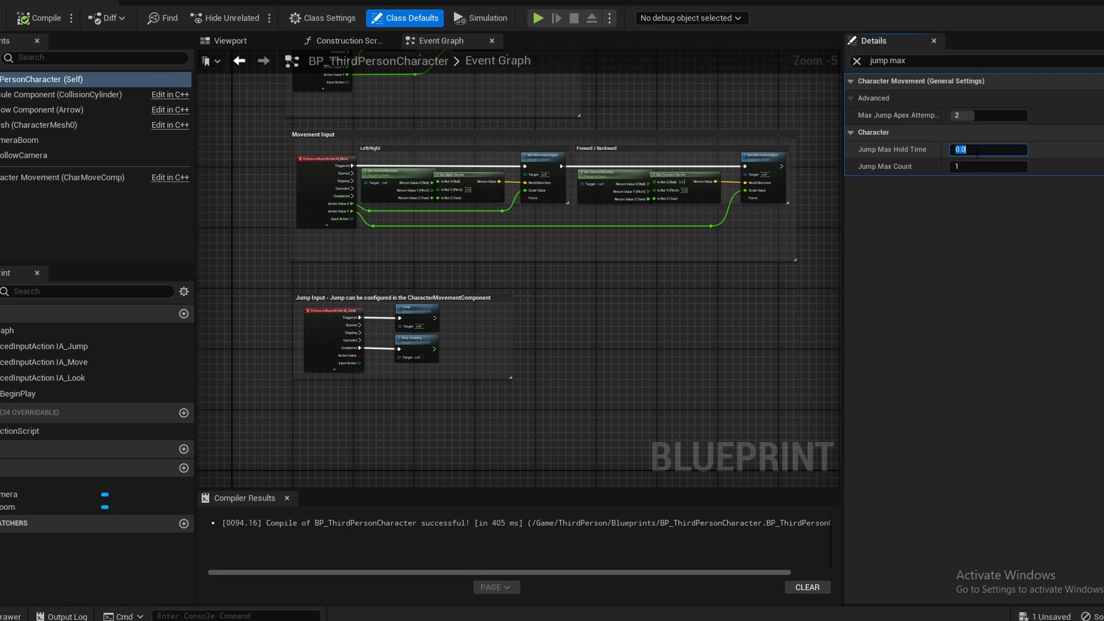
text(0.3)
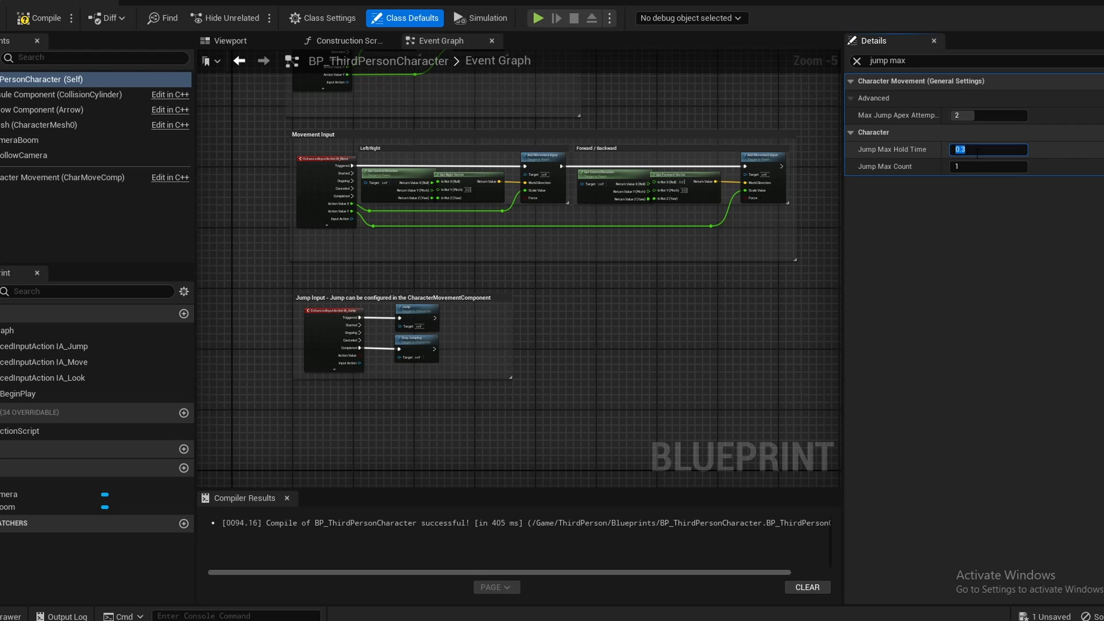
mouse_move(981, 167)
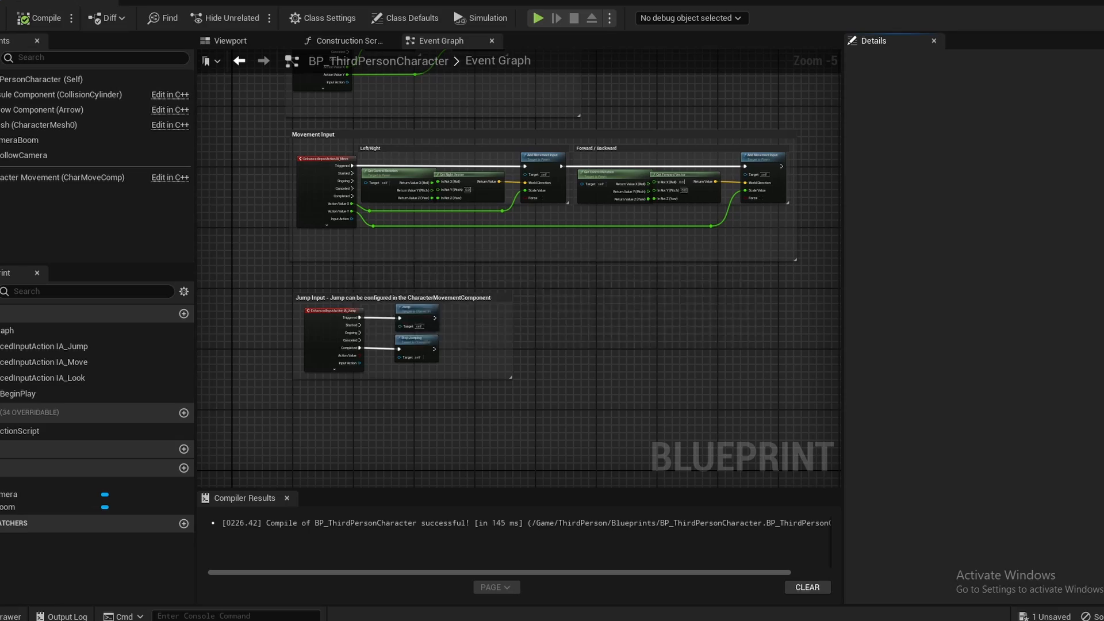
Start Play-in-Editor to try the character's variable-height jump in the level.
click(537, 18)
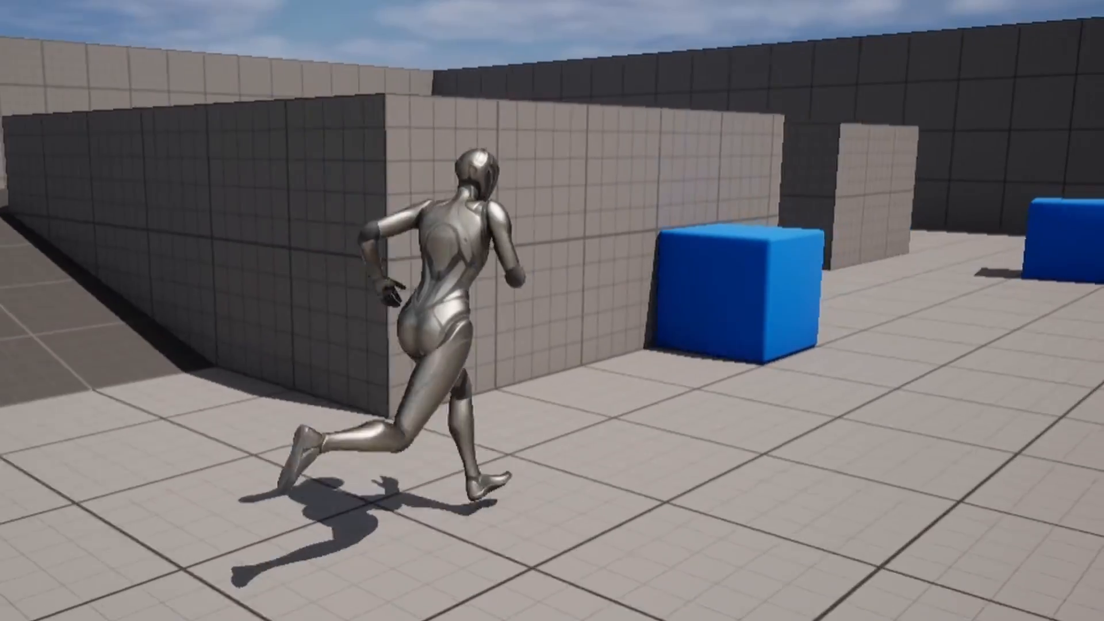